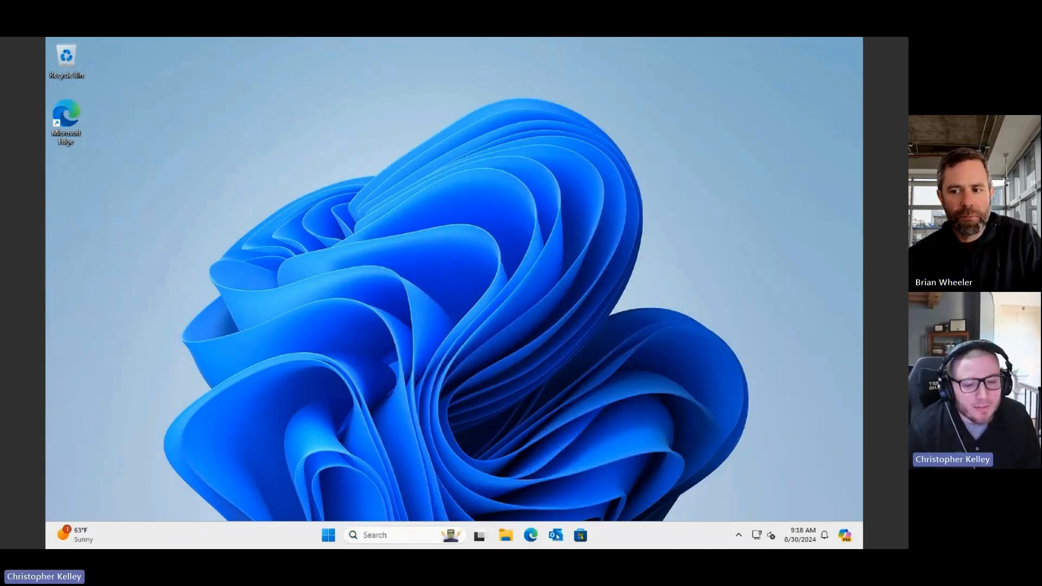
Launch Outlook from the taskbar and accept the 'Choose a theme' prompt with OK
{"action": "left_click", "coordinate": [554, 535]}
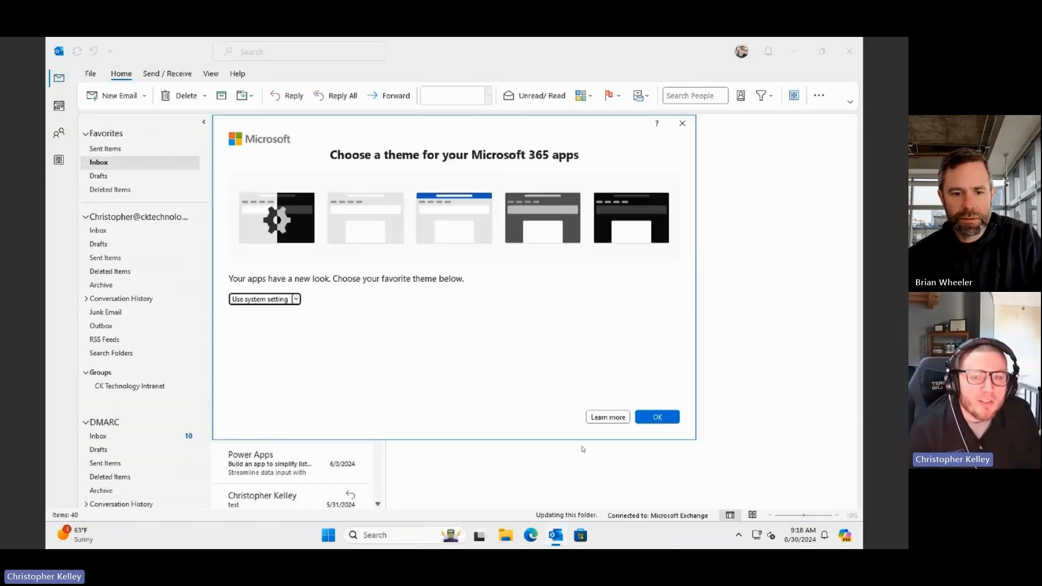
{"action": "left_click", "coordinate": [656, 417]}
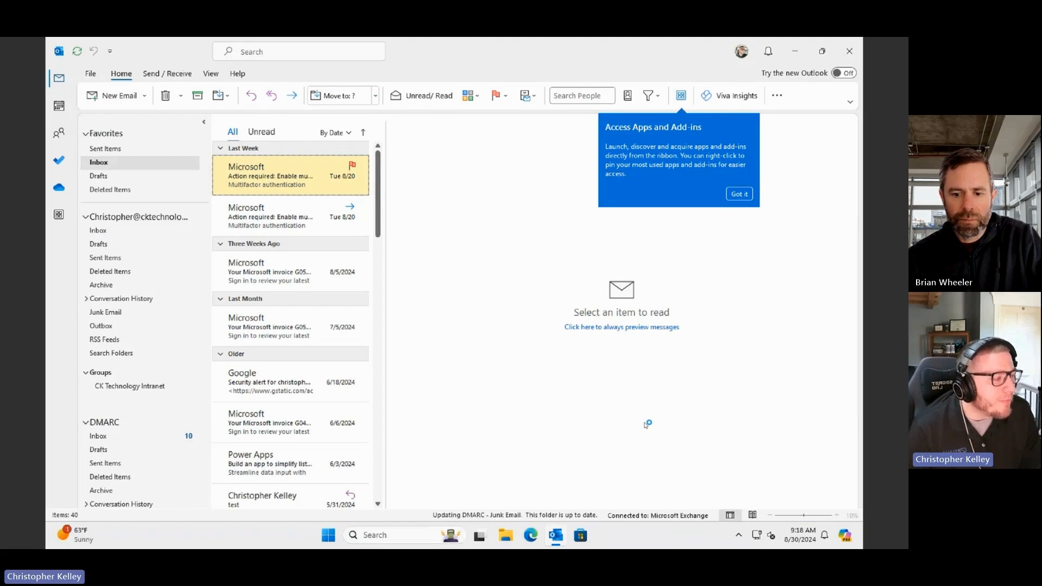
{"action": "mouse_move", "coordinate": [644, 424]}
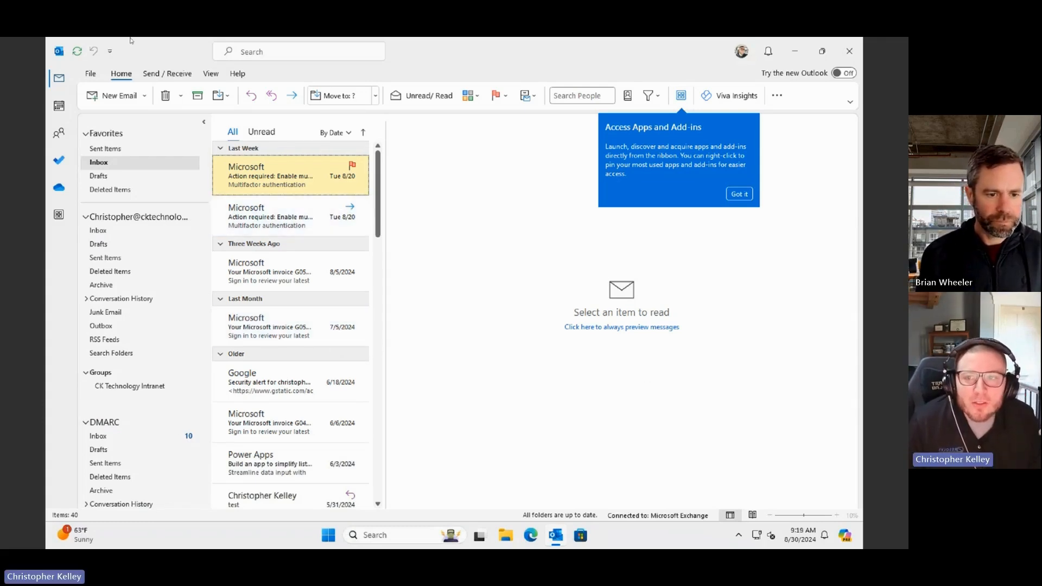
Dismiss the add-ins tip, select the DMARC mailbox and leave its folder list collapsed
{"action": "left_click", "coordinate": [738, 193]}
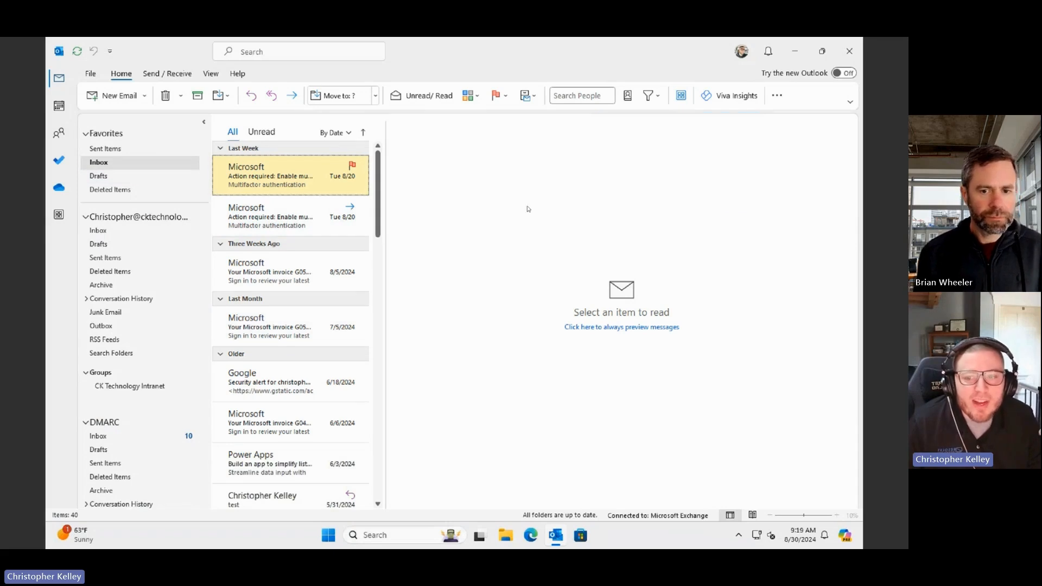
{"action": "left_click", "coordinate": [84, 422]}
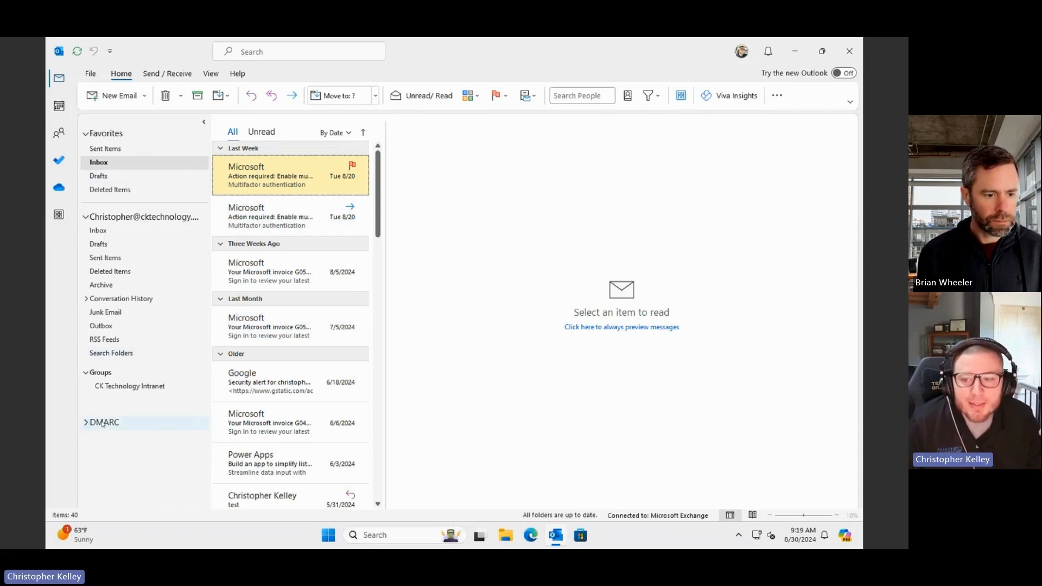
{"action": "left_click", "coordinate": [104, 422]}
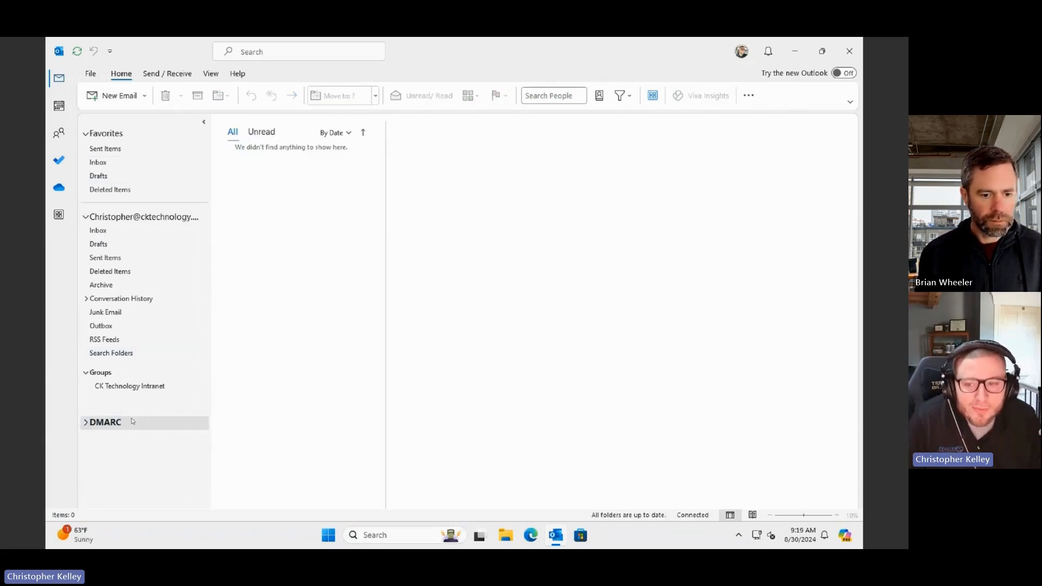
{"action": "left_click", "coordinate": [86, 422]}
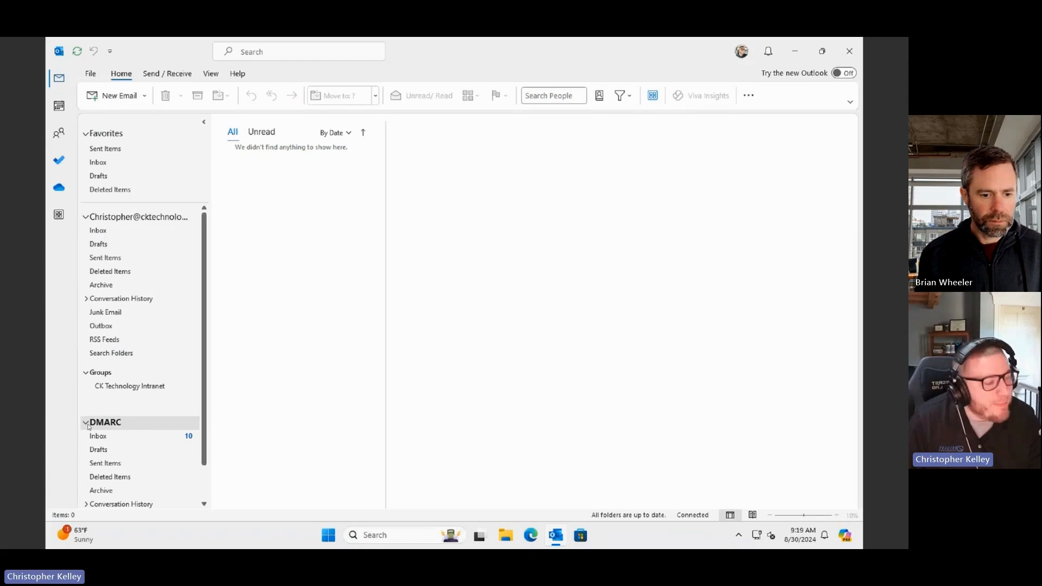
{"action": "left_click", "coordinate": [86, 422]}
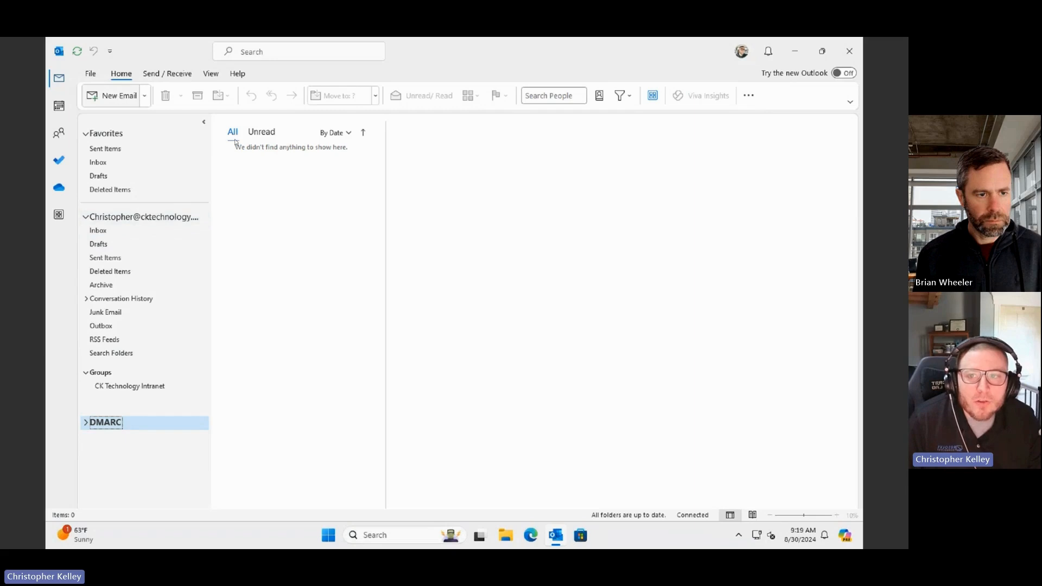
{"action": "left_click", "coordinate": [120, 95]}
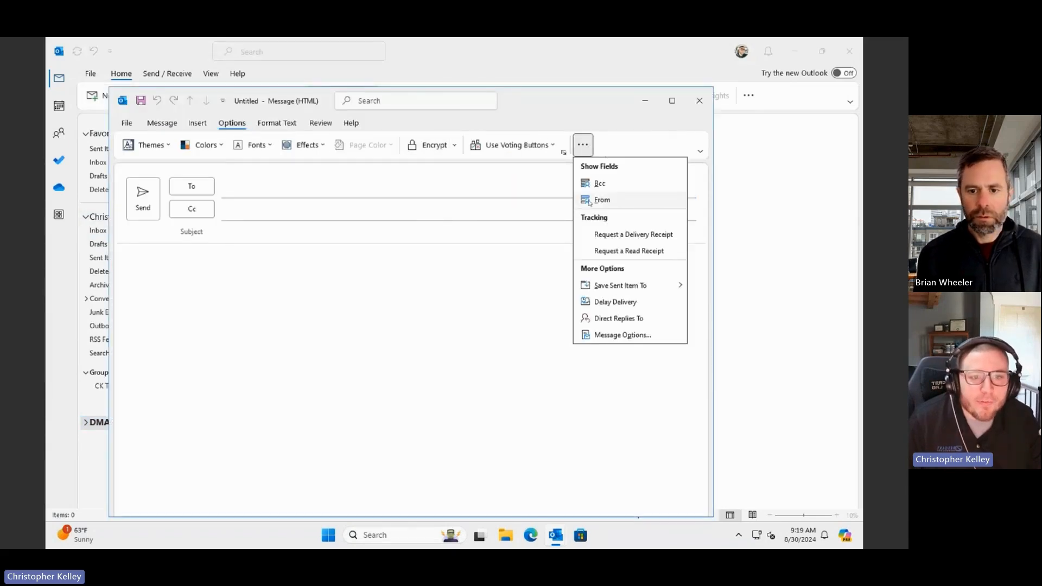
{"action": "left_click", "coordinate": [602, 200]}
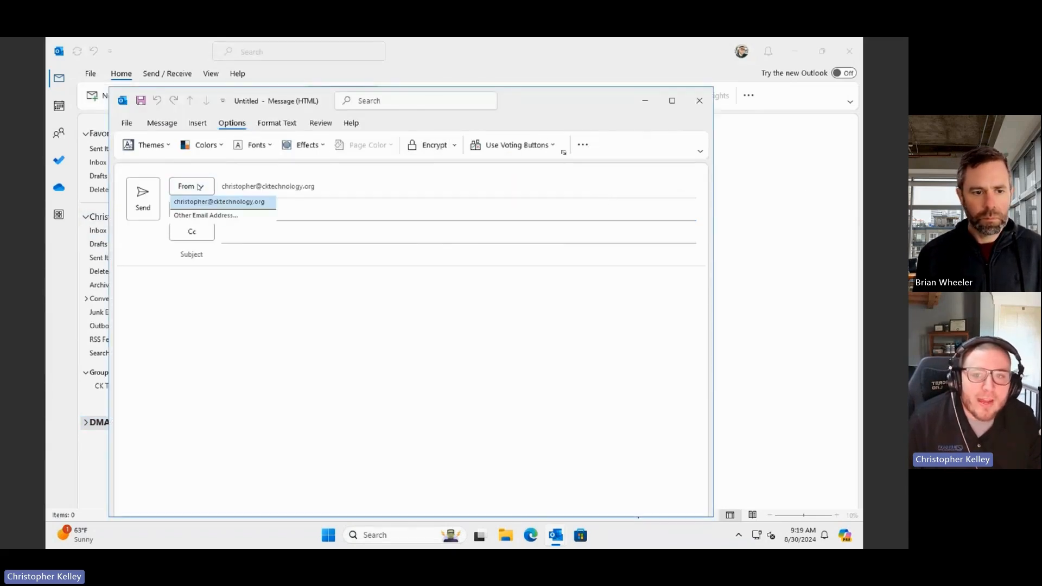
{"action": "left_click", "coordinate": [205, 215]}
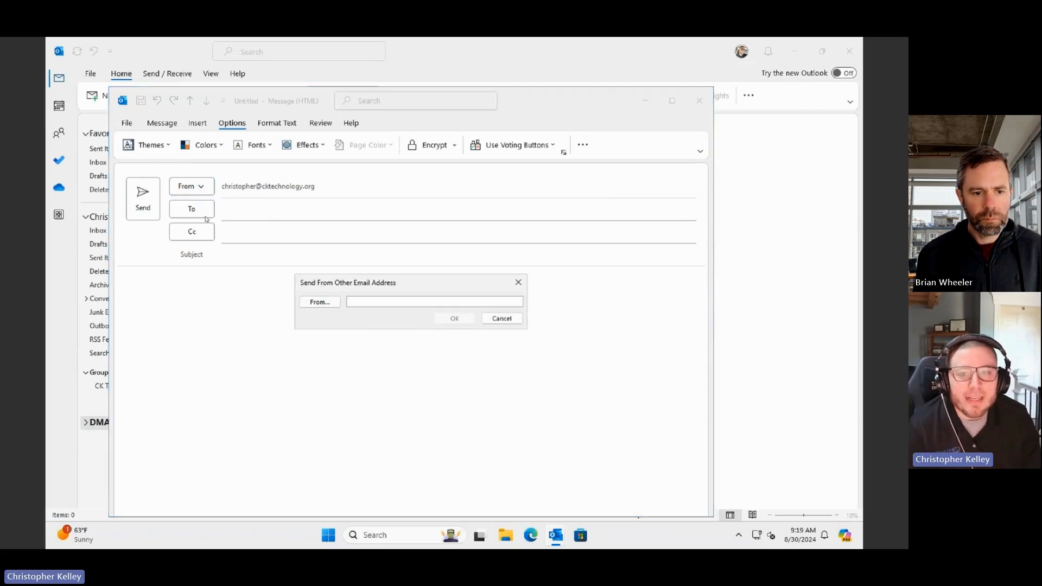
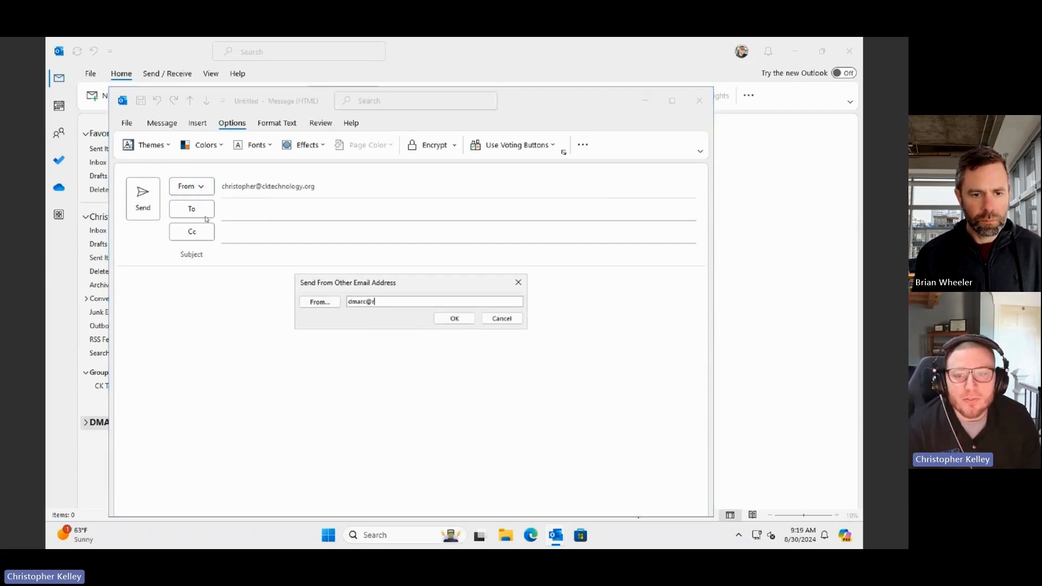
{"action": "left_click", "coordinate": [454, 318]}
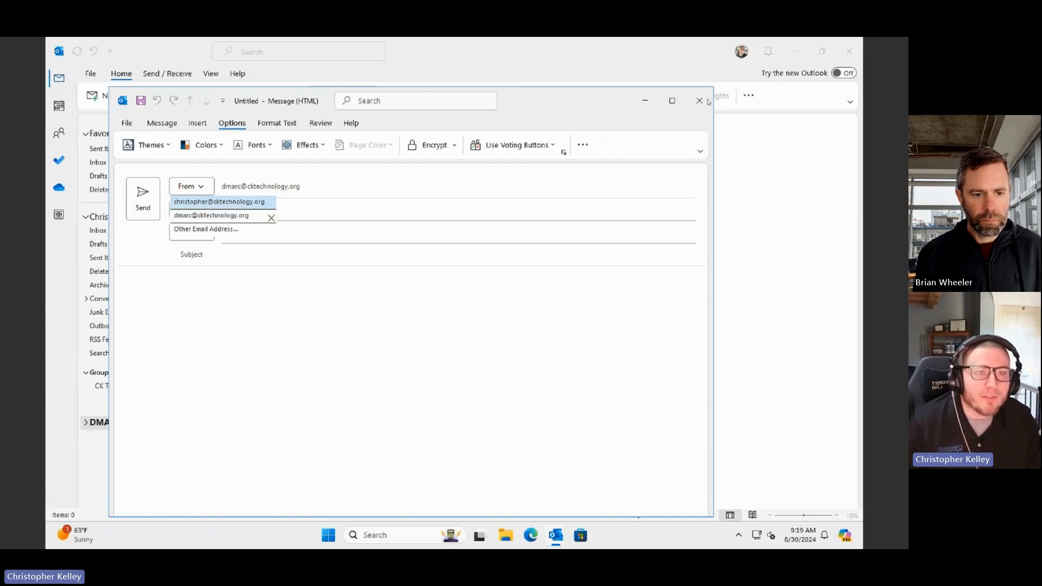
{"action": "left_click", "coordinate": [697, 100]}
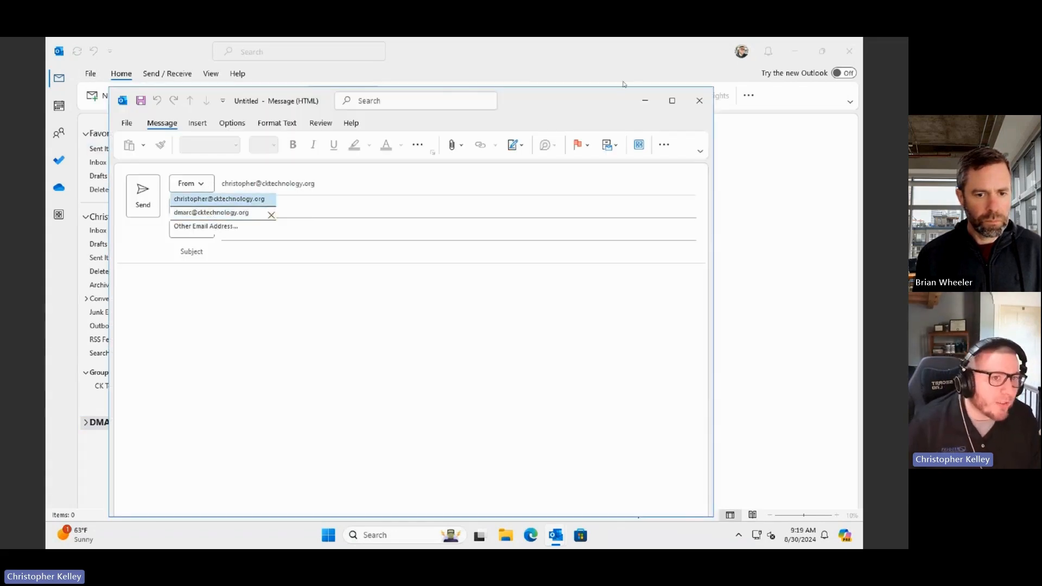
{"action": "left_click", "coordinate": [698, 99]}
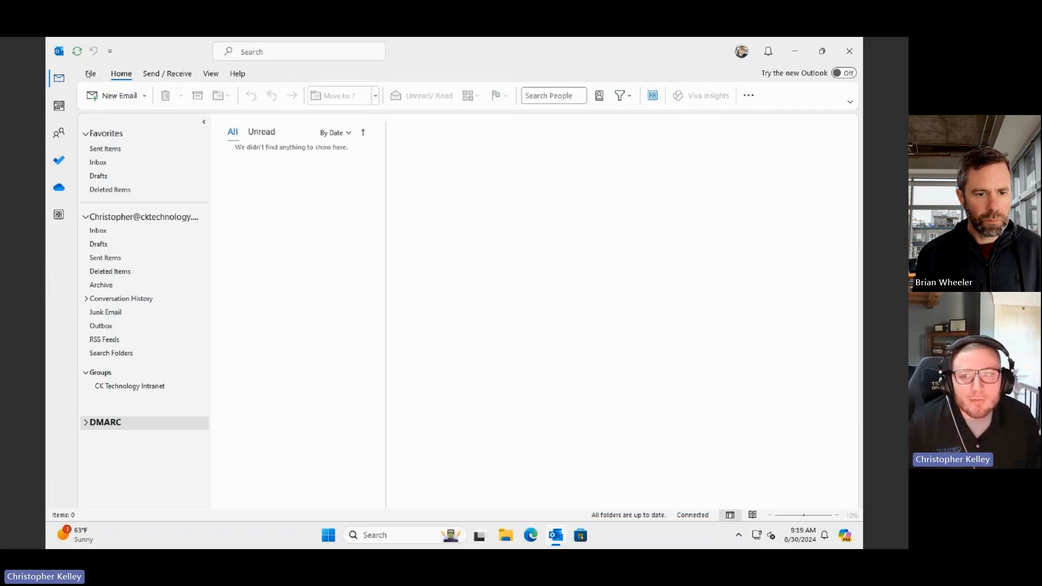
{"action": "left_click", "coordinate": [90, 73]}
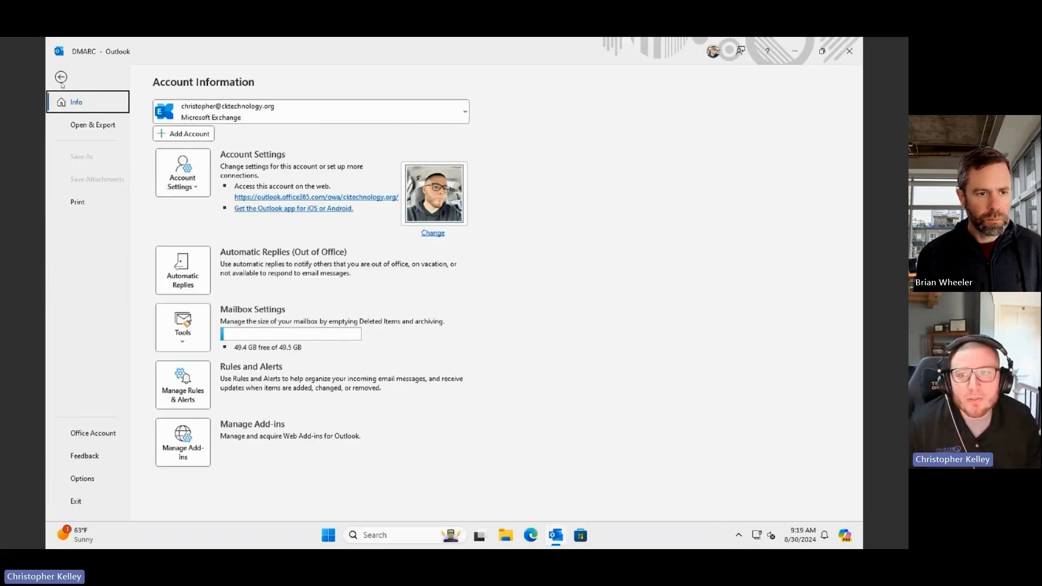
{"action": "left_click", "coordinate": [60, 78]}
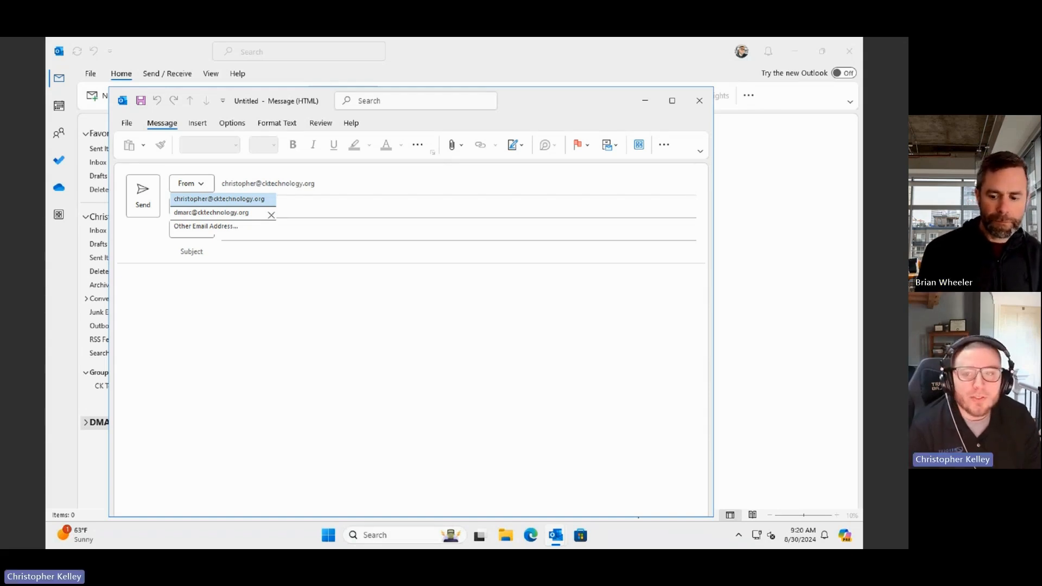
{"action": "left_click", "coordinate": [697, 100]}
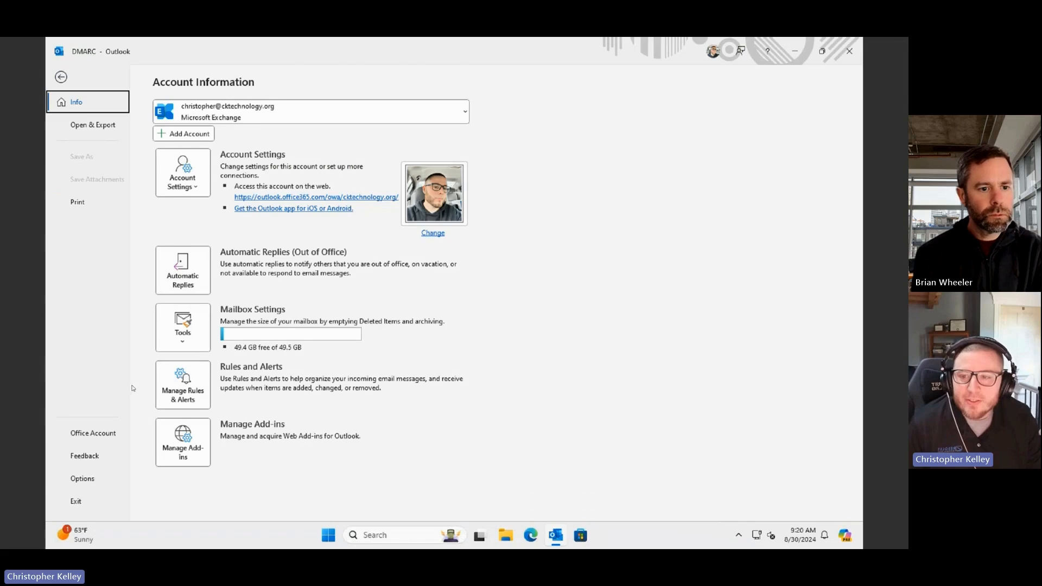
{"action": "left_click", "coordinate": [61, 76]}
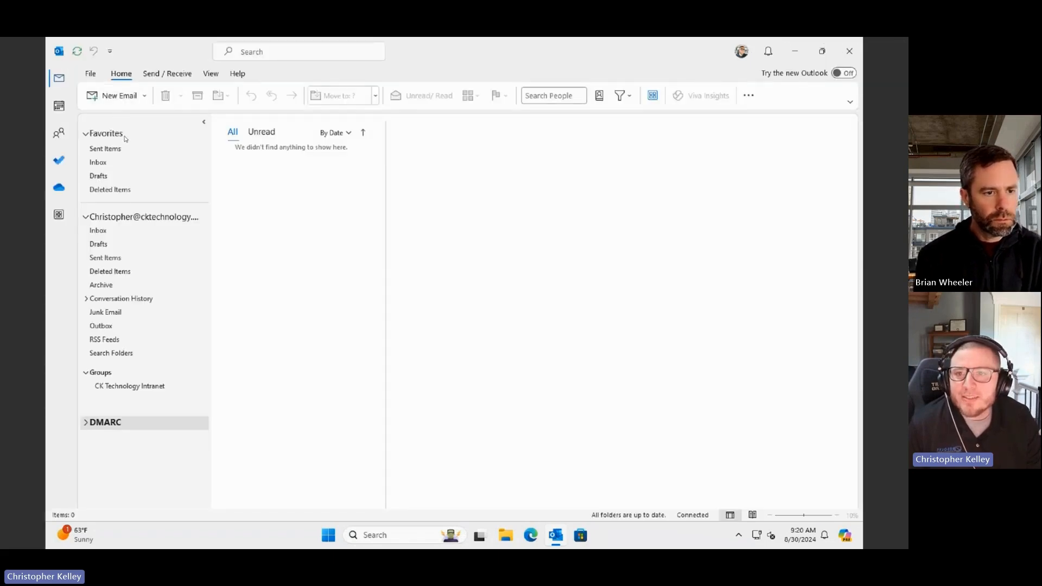
In Mail options under Send messages, leave 'Always use the default account when composing' unchecked
{"action": "left_click", "coordinate": [90, 73]}
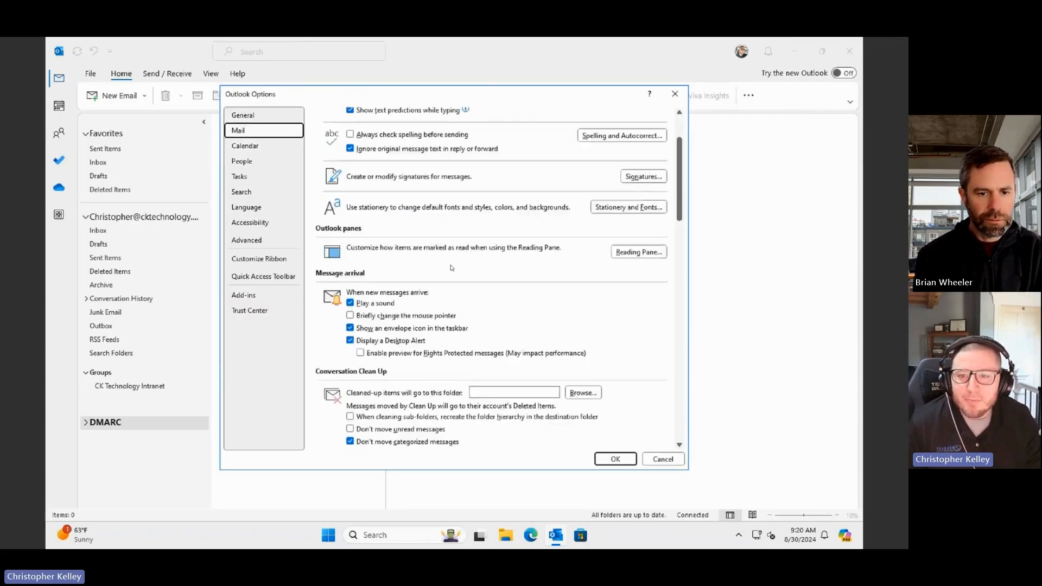
{"action": "scroll", "scroll_direction": "down", "scroll_amount": 3}
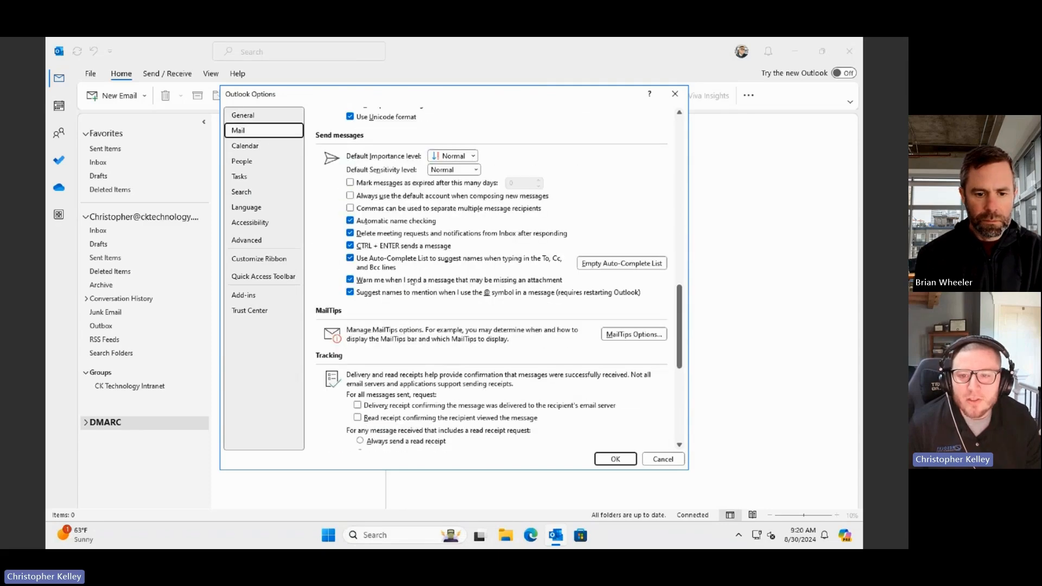
{"action": "scroll", "scroll_direction": "up", "scroll_amount": 3}
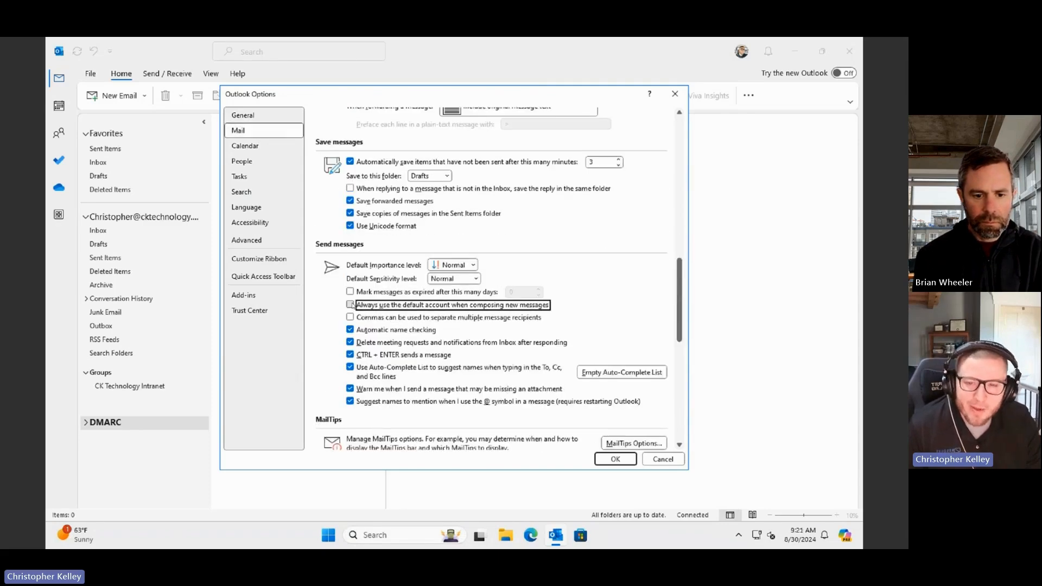
{"action": "left_click", "coordinate": [351, 304]}
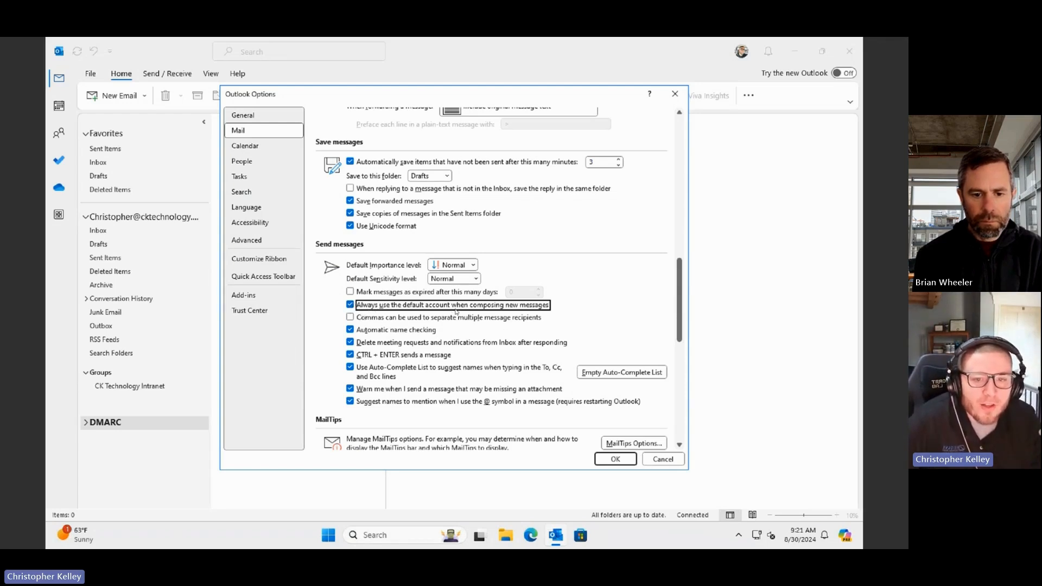
{"action": "left_click", "coordinate": [351, 304]}
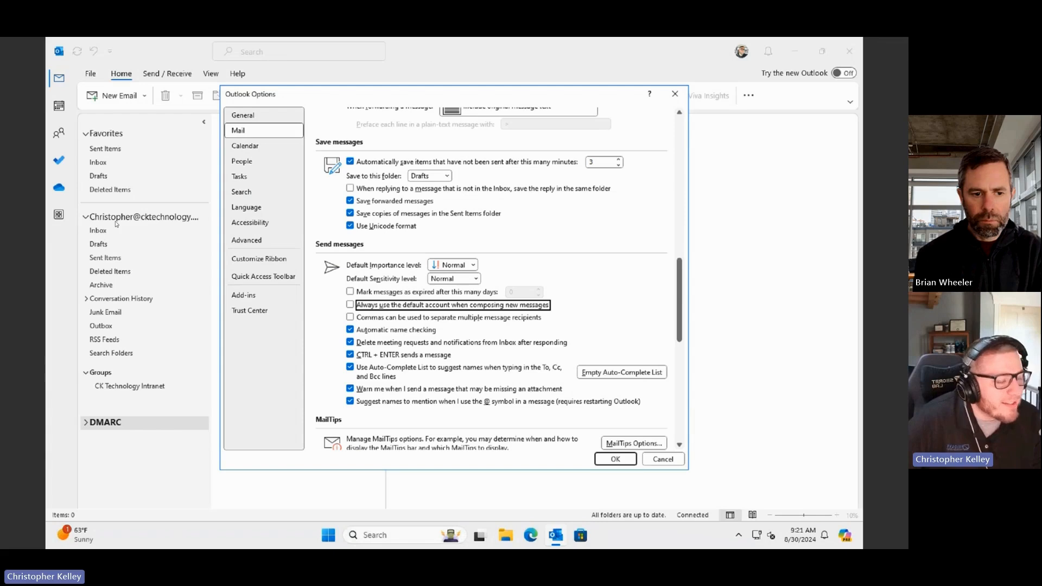
{"action": "mouse_move", "coordinate": [401, 312]}
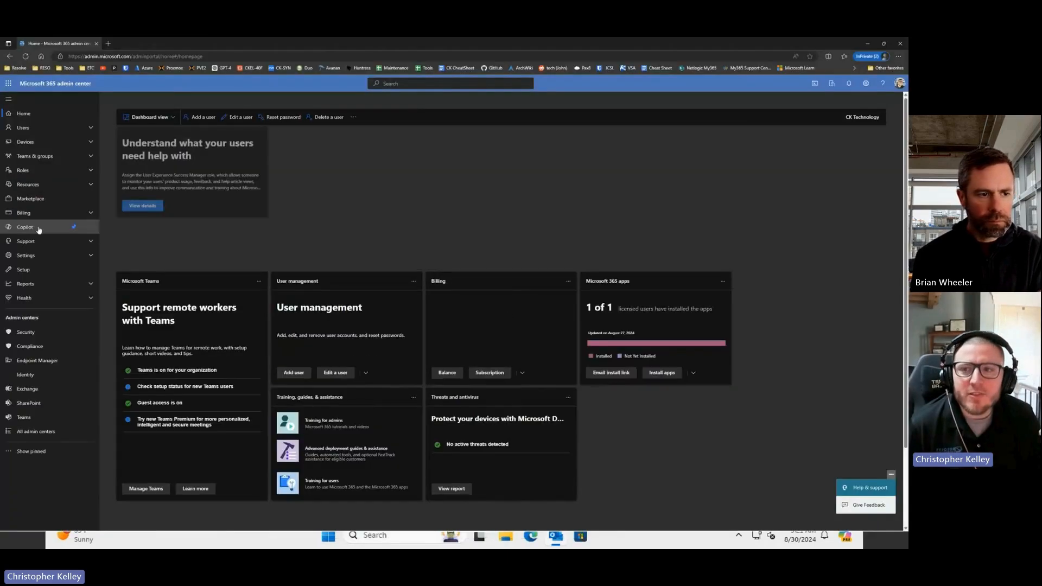
Reach the DMARC shared mailbox's Edit email addresses panel under Teams & groups > Shared mailboxes
{"action": "left_click", "coordinate": [34, 155]}
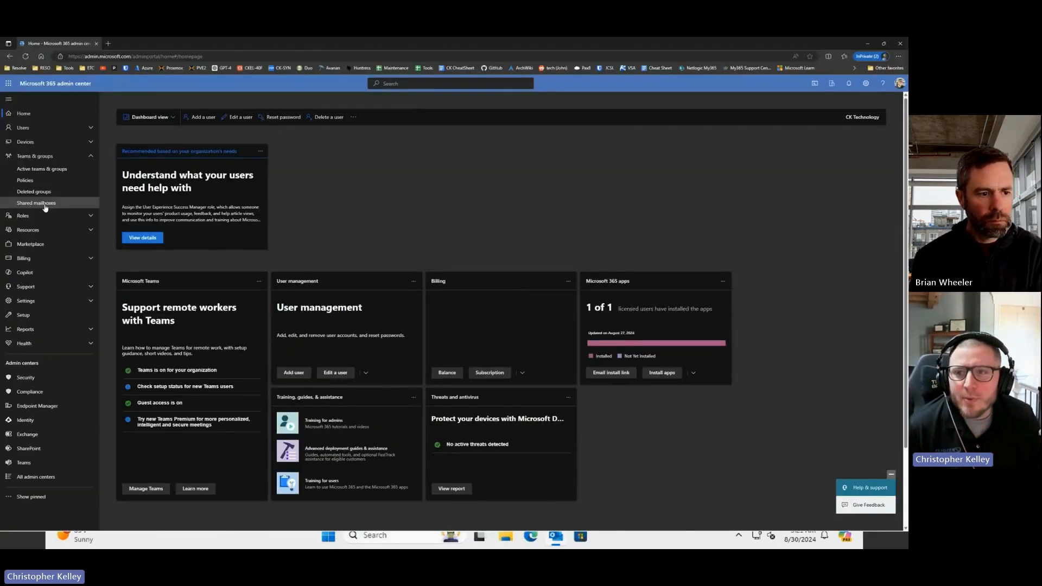
{"action": "left_click", "coordinate": [36, 202]}
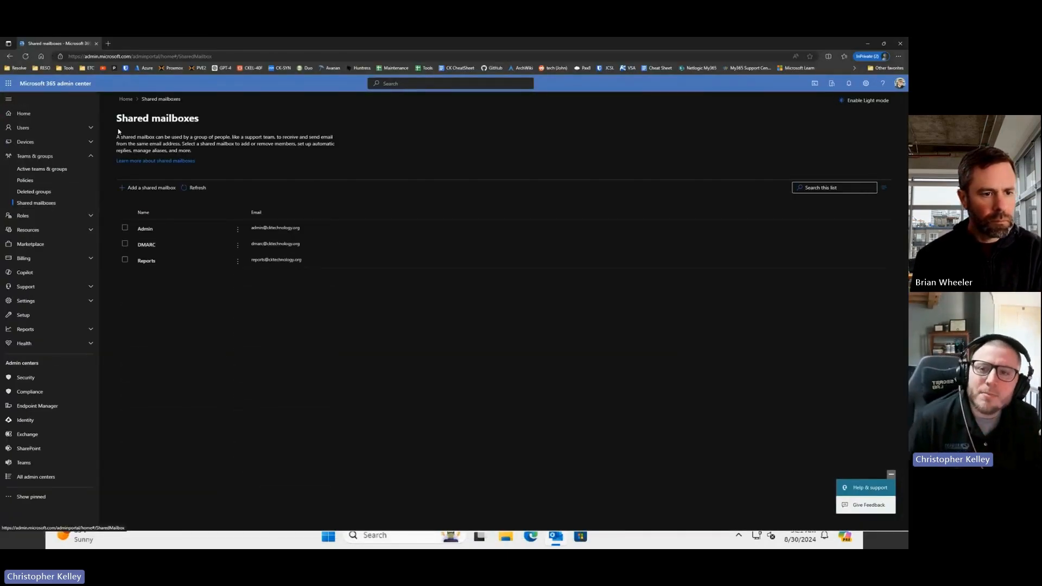
{"action": "left_click", "coordinate": [146, 244]}
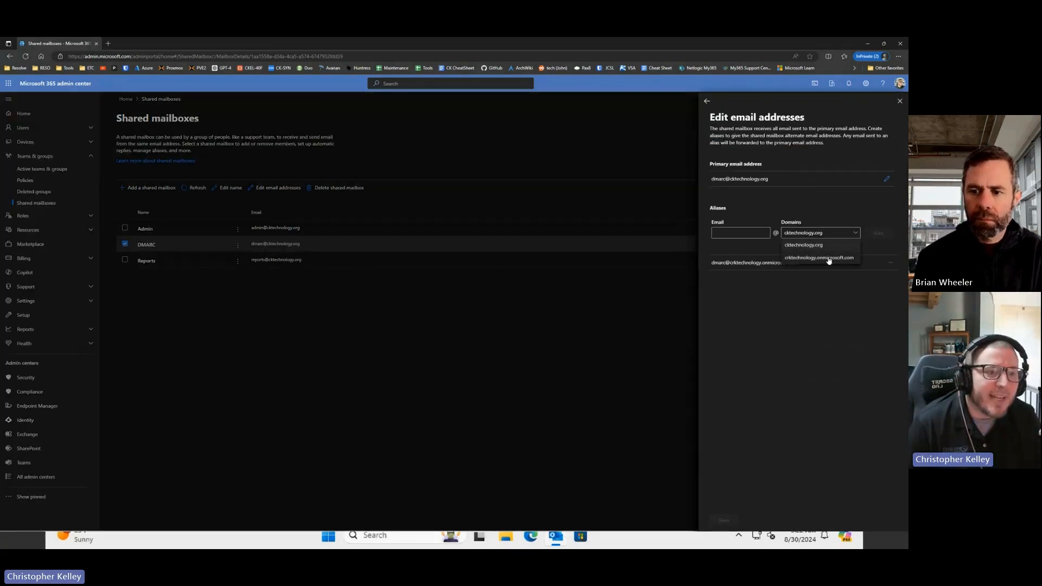
{"action": "mouse_move", "coordinate": [803, 258]}
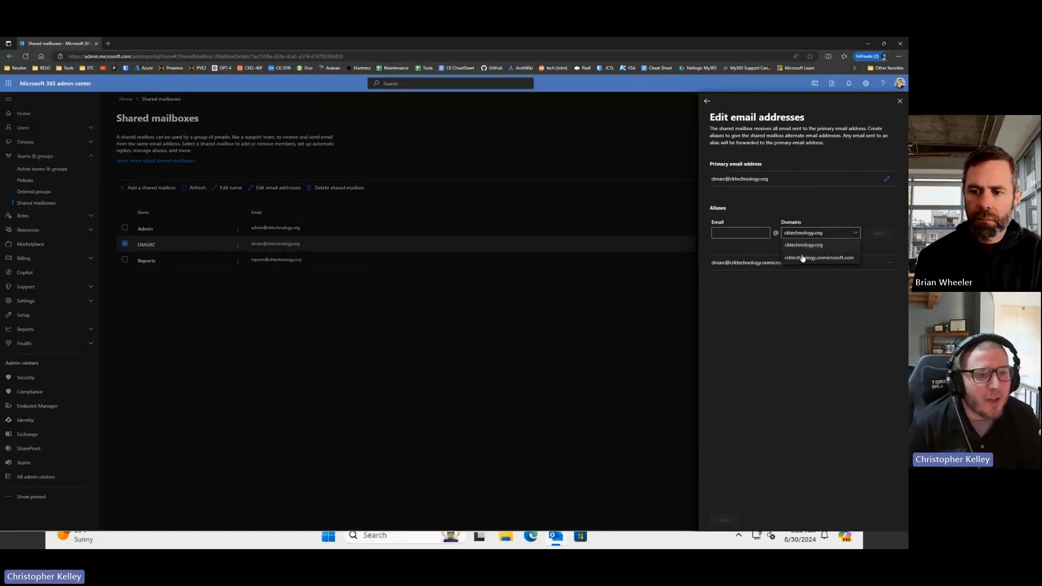
Try adding a new alias for the DMARC mailbox, choosing its domain
{"action": "left_click", "coordinate": [803, 244]}
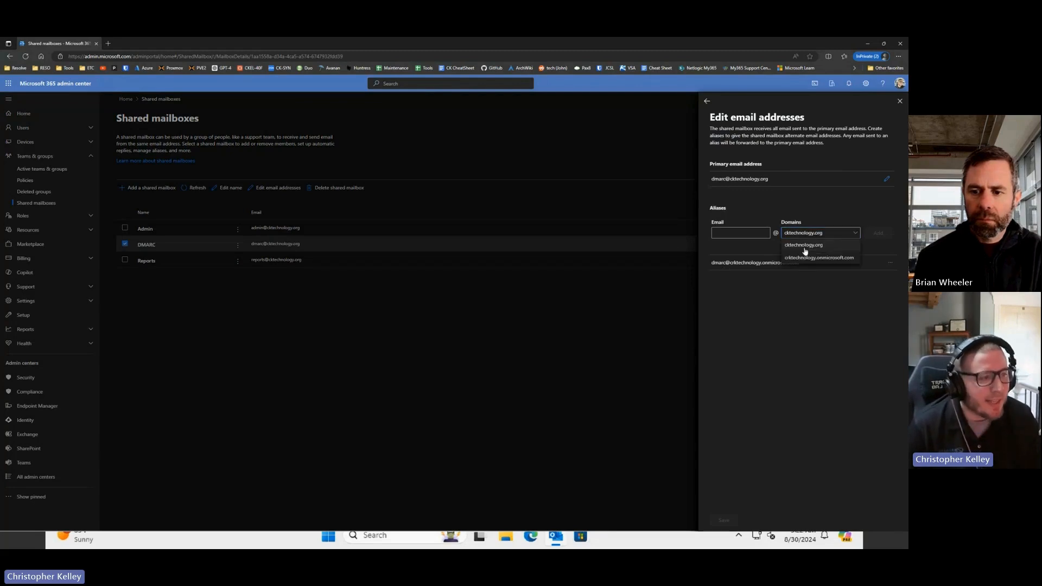
{"action": "type", "text": "c"}
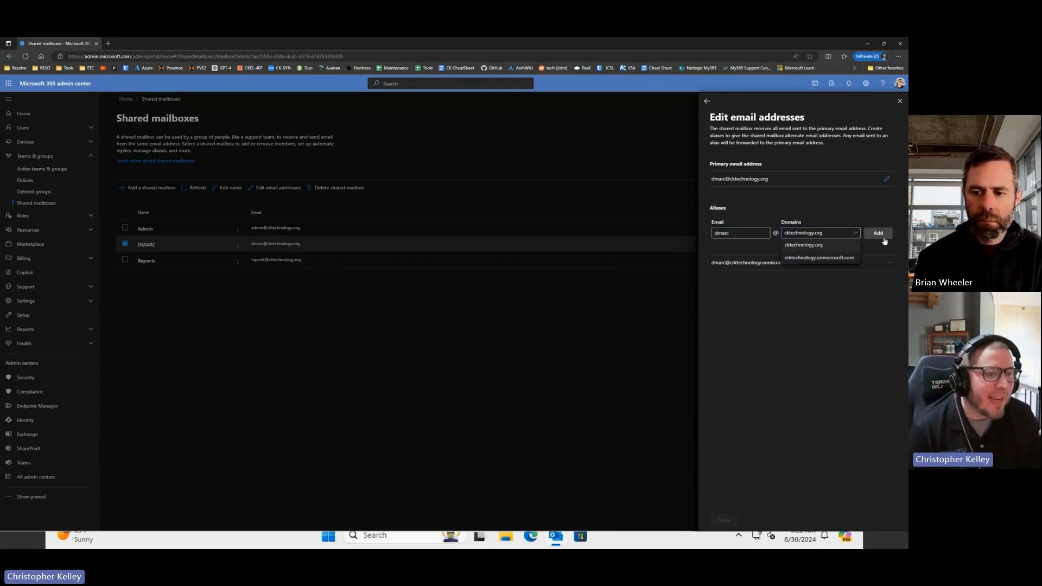
{"action": "left_click", "coordinate": [803, 244]}
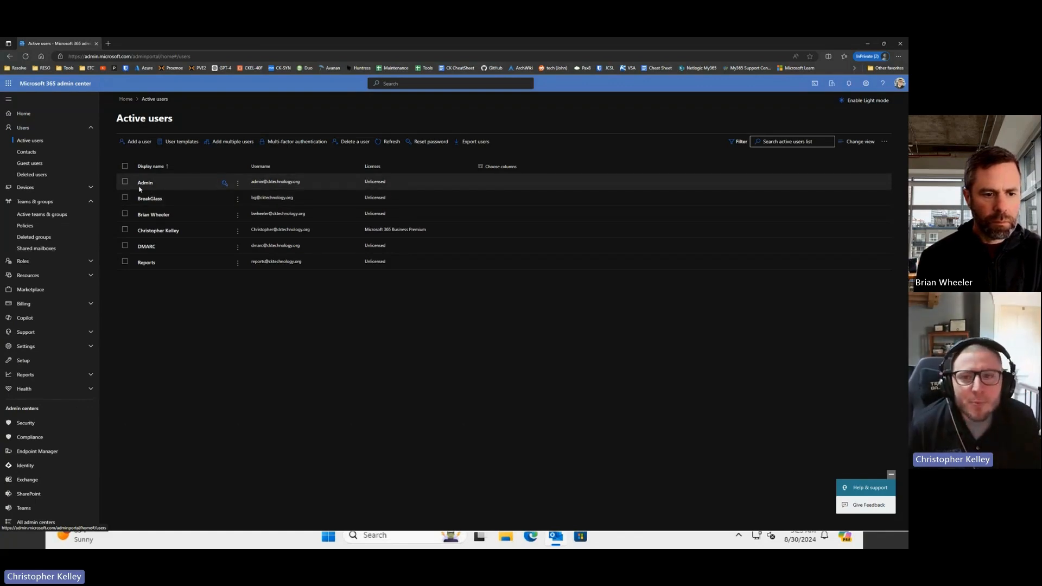
Show the Admin user's Mail details and highlight the three Mailbox permissions entries, all at zero
{"action": "left_click", "coordinate": [124, 182]}
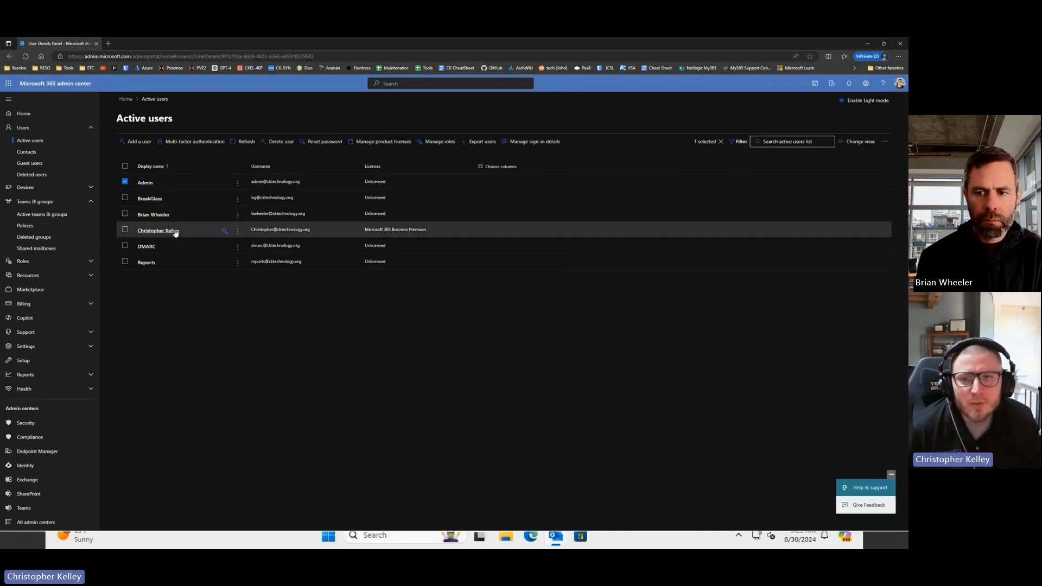
{"action": "left_click", "coordinate": [158, 230]}
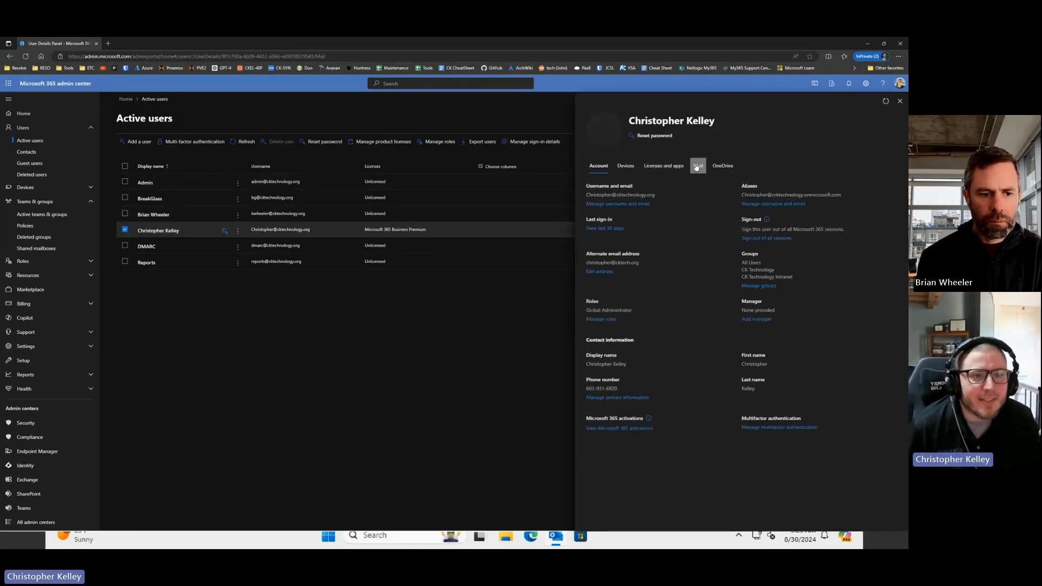
{"action": "left_click", "coordinate": [696, 172]}
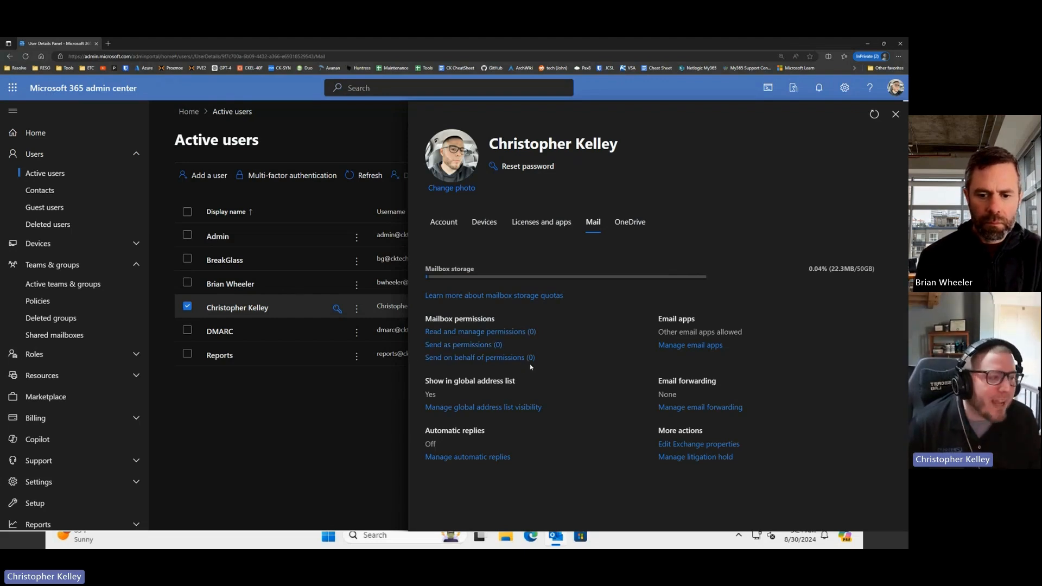
{"action": "left_click_drag", "start_coordinate": [425, 331], "coordinate": [535, 357]}
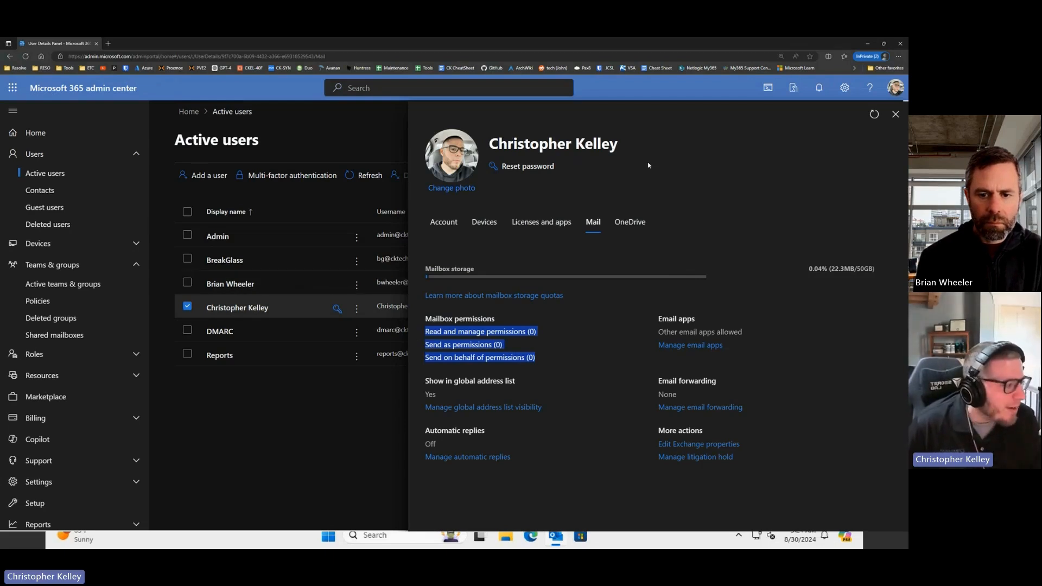
{"action": "left_click", "coordinate": [494, 296]}
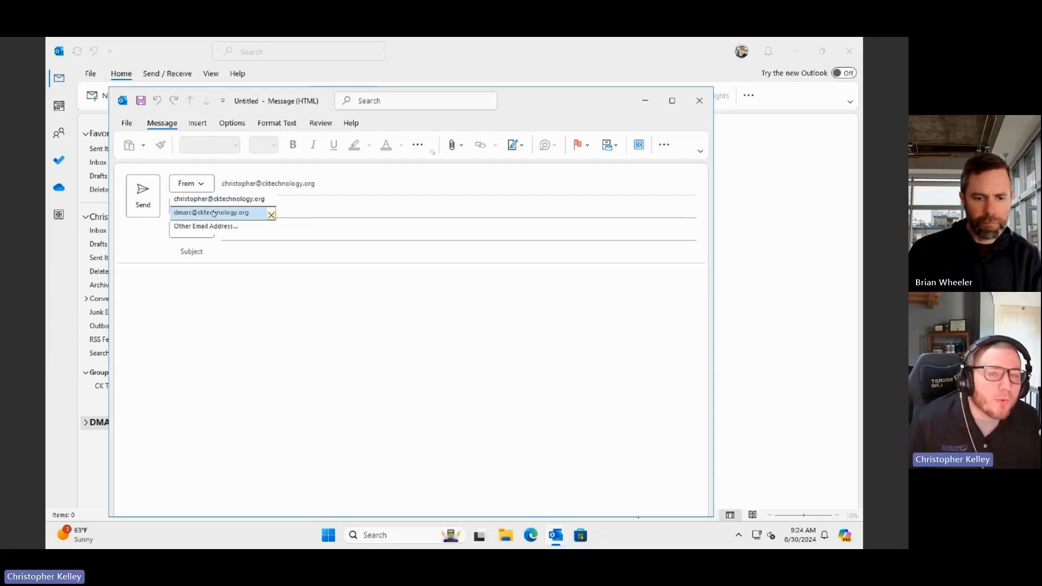
{"action": "mouse_move", "coordinate": [219, 199]}
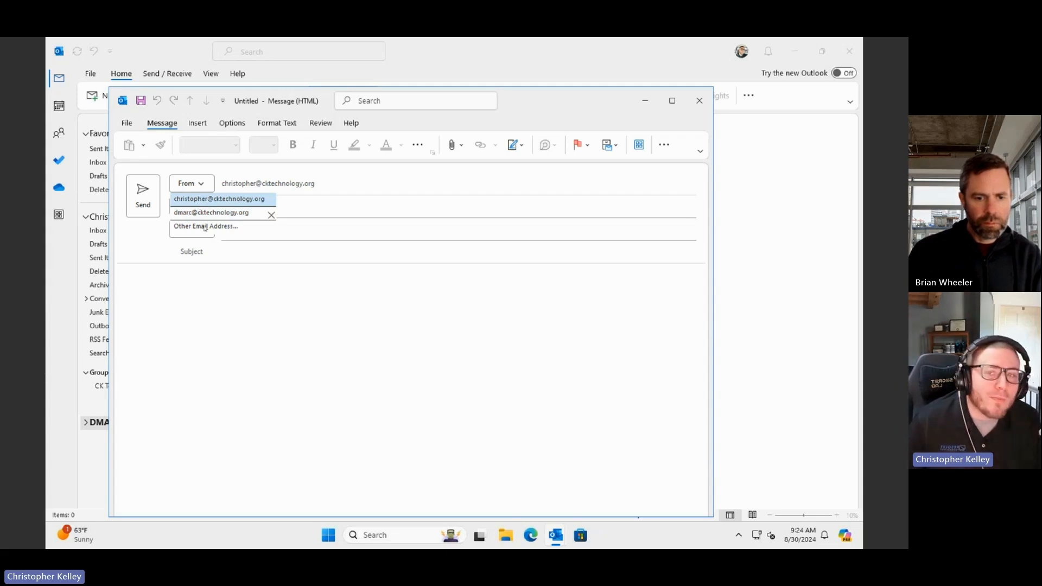
{"action": "mouse_move", "coordinate": [205, 226]}
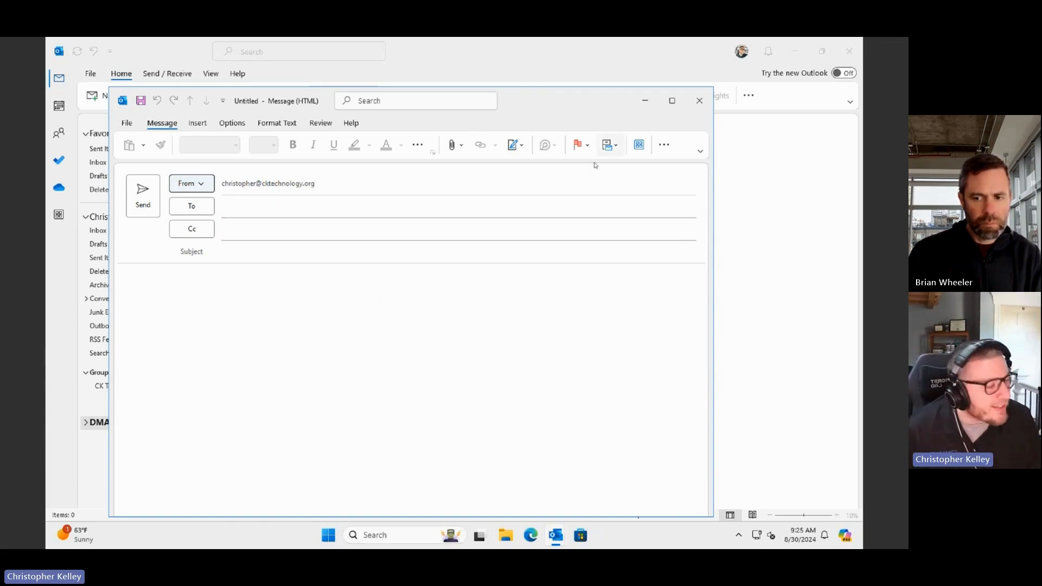
Close the Untitled message window, returning to the empty mail view
{"action": "left_click", "coordinate": [697, 100]}
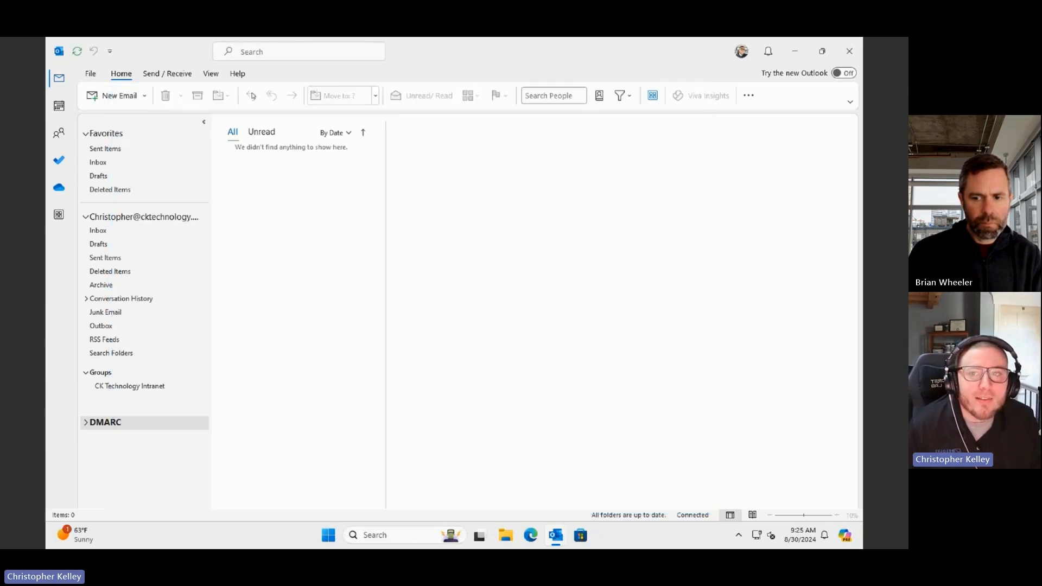
{"action": "left_click", "coordinate": [119, 96]}
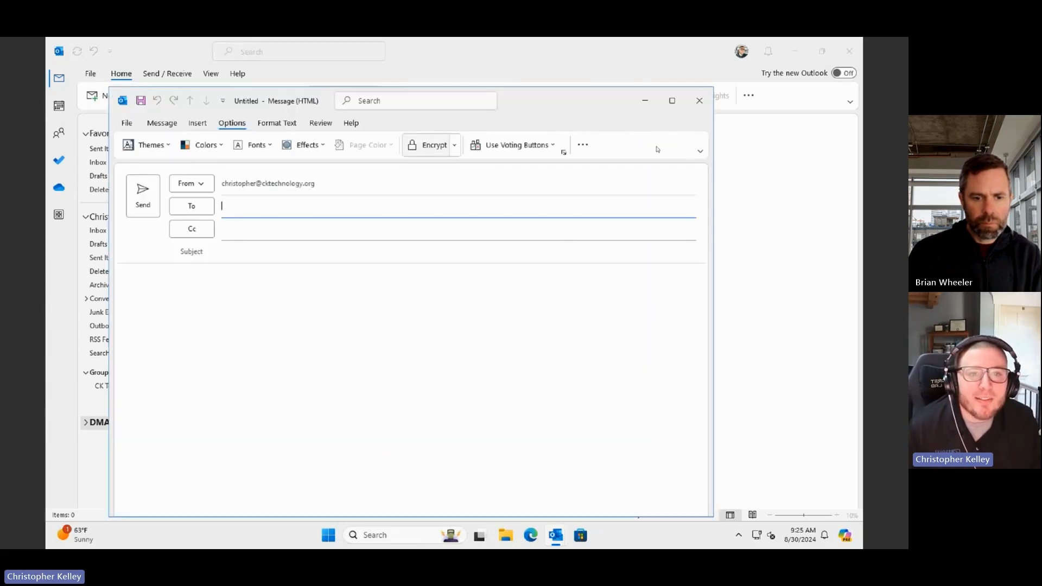
{"action": "left_click", "coordinate": [582, 144]}
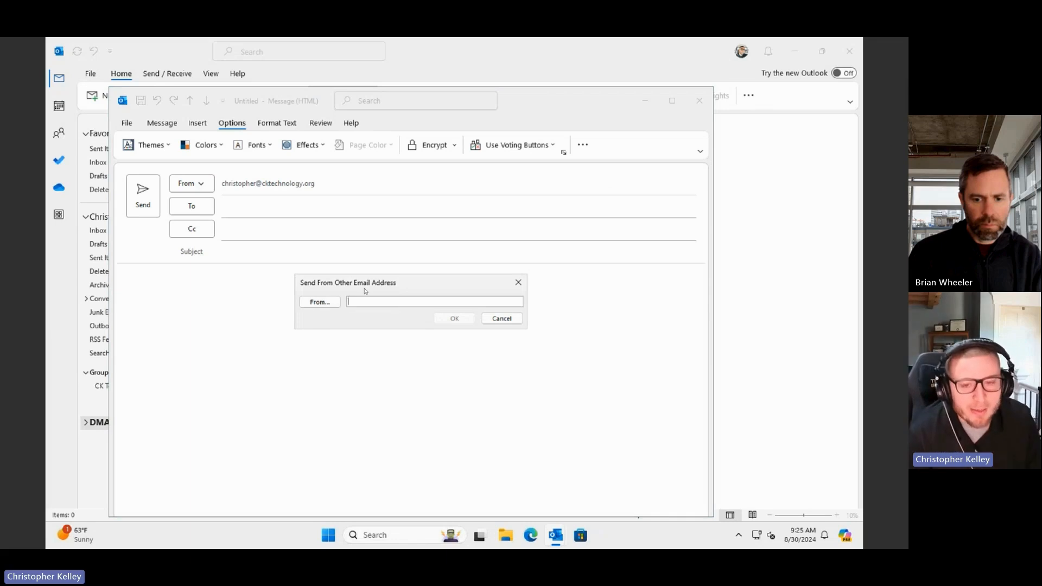
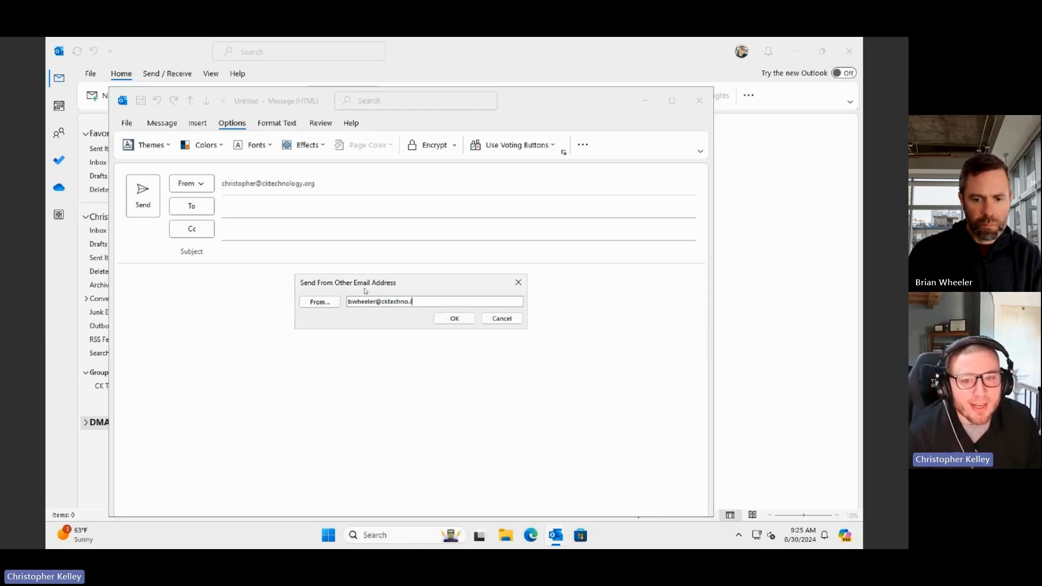
{"action": "left_click", "coordinate": [454, 318]}
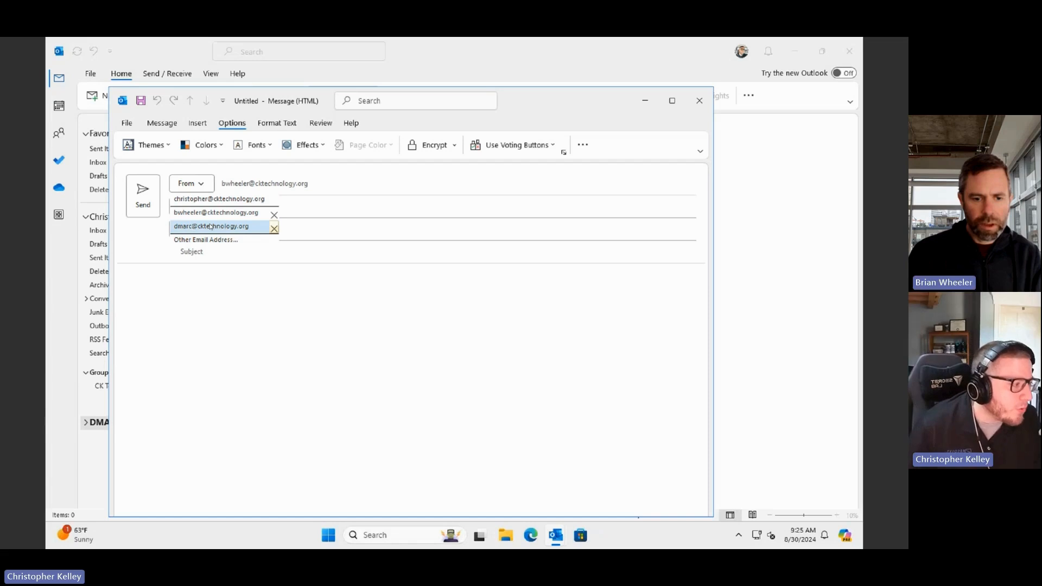
{"action": "left_click", "coordinate": [697, 100]}
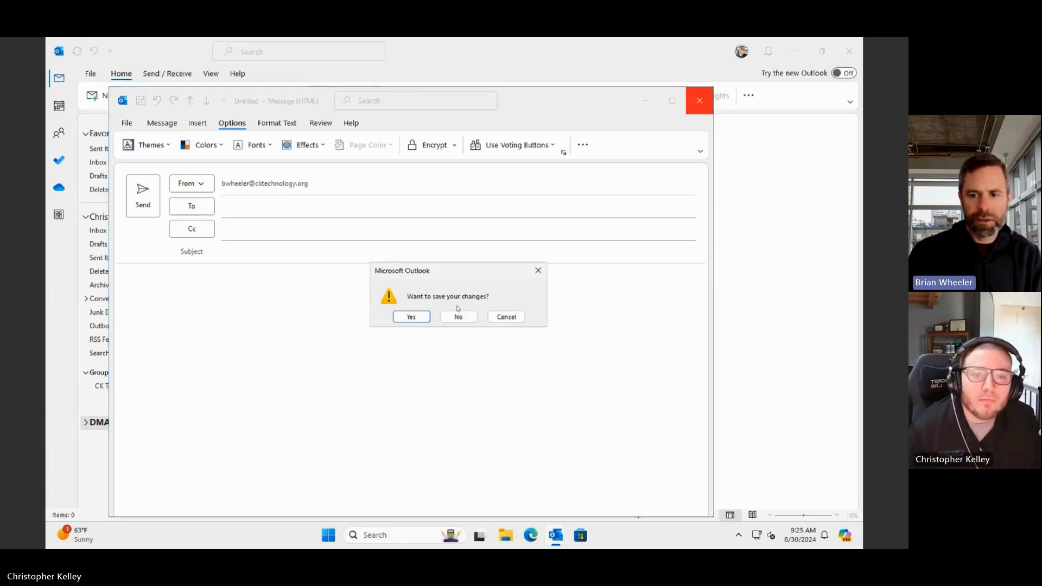
{"action": "left_click", "coordinate": [457, 316]}
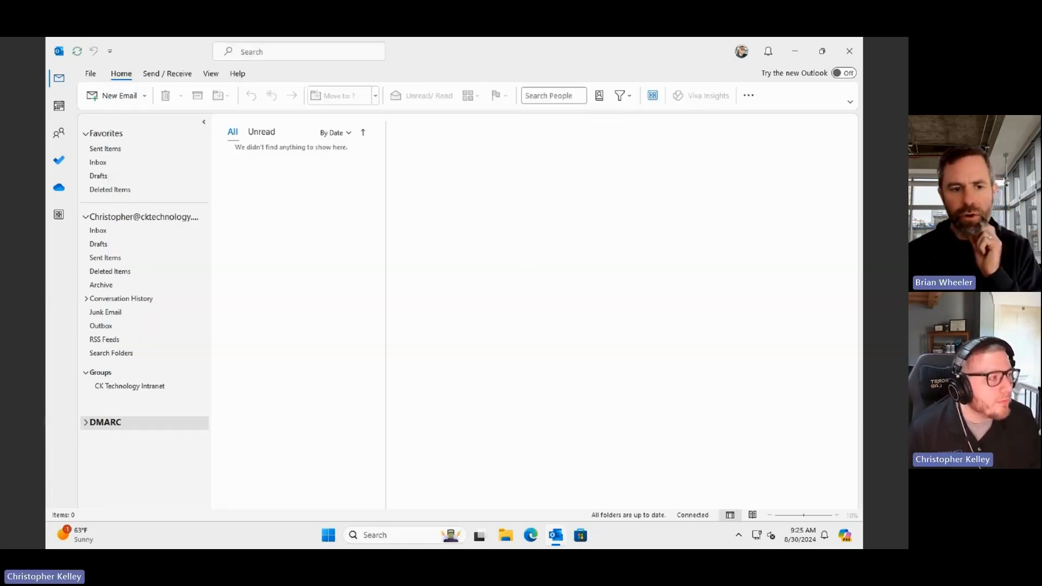